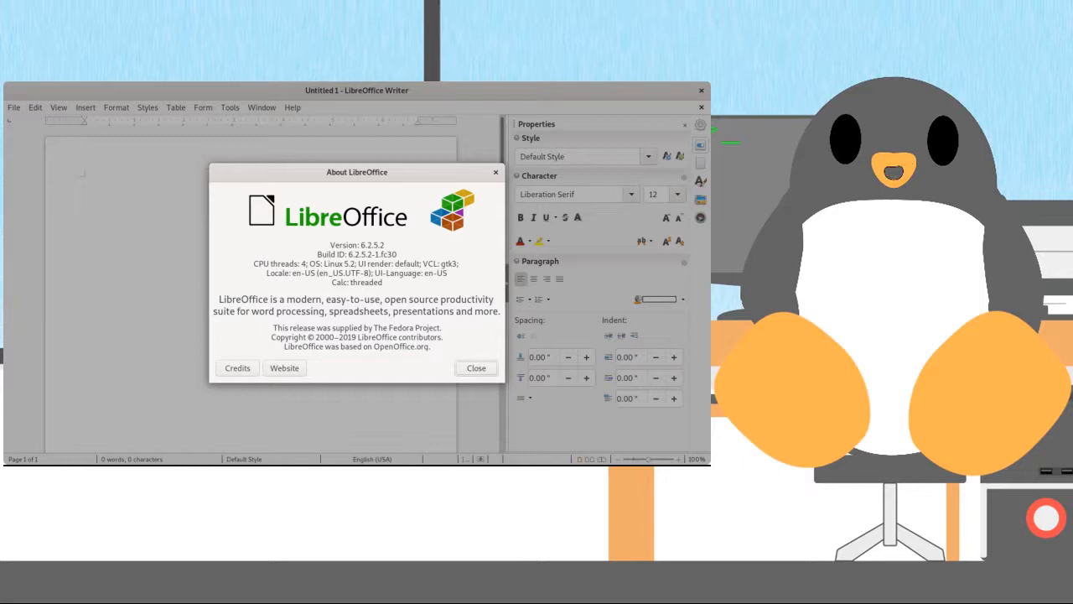
Dismiss the About box, type the Heading 1 text 'Method', and start saving.
{"action": "left_click", "coordinate": [476, 367]}
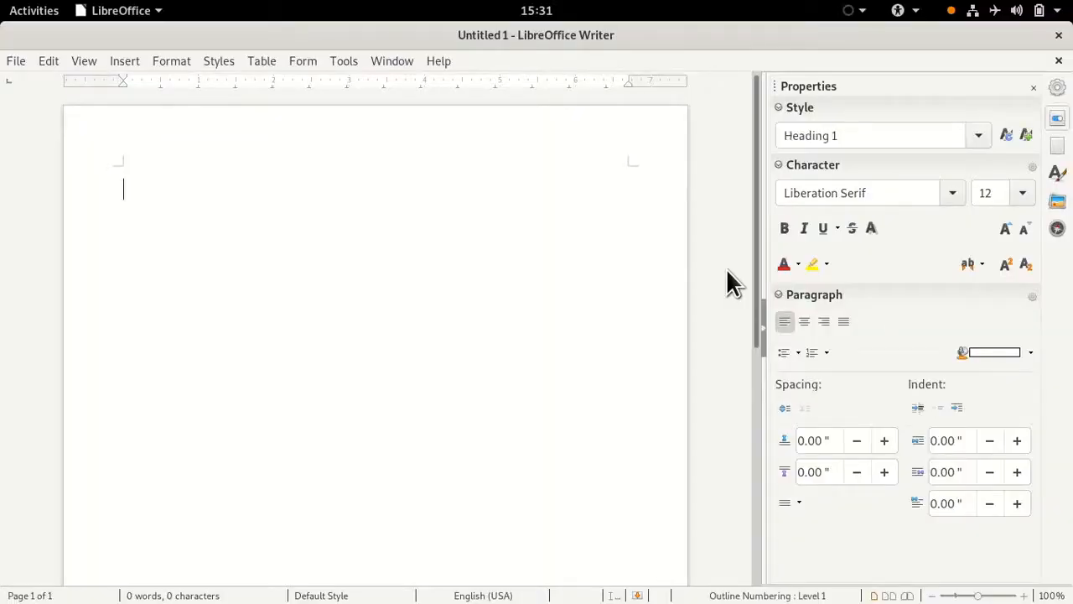
{"action": "type", "text": "Method"}
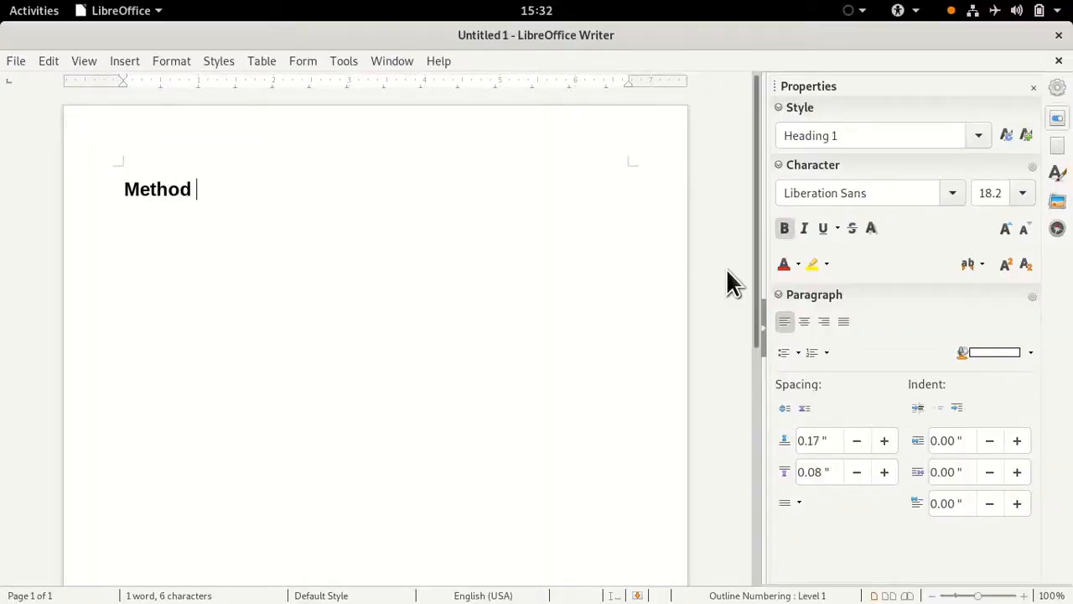
{"action": "key", "text": "ctrl+s"}
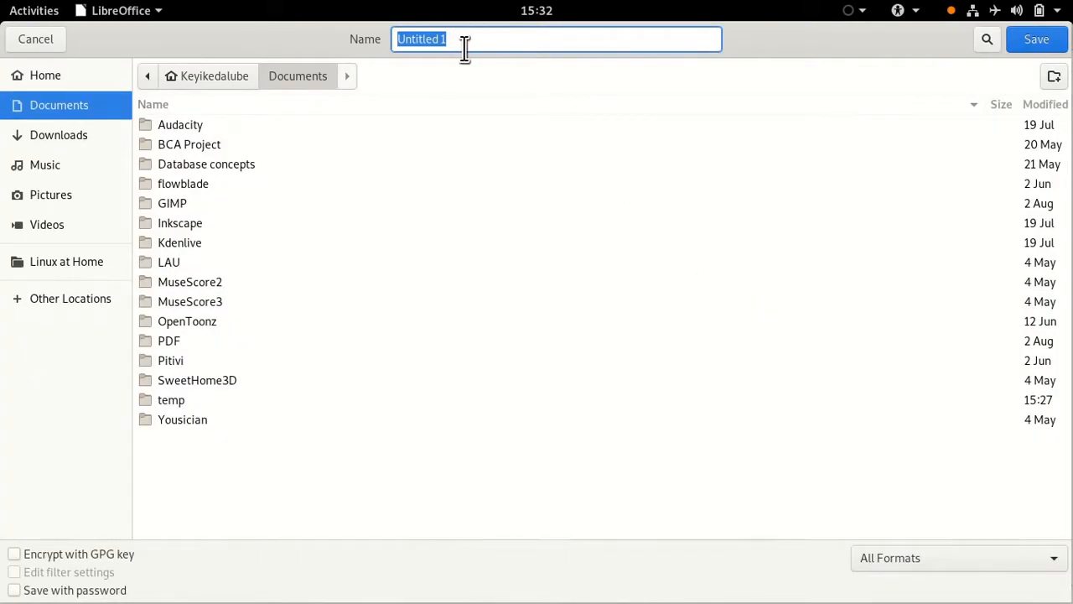
Save the document as 1.docx in the Documents folder.
{"action": "type", "text": "1"}
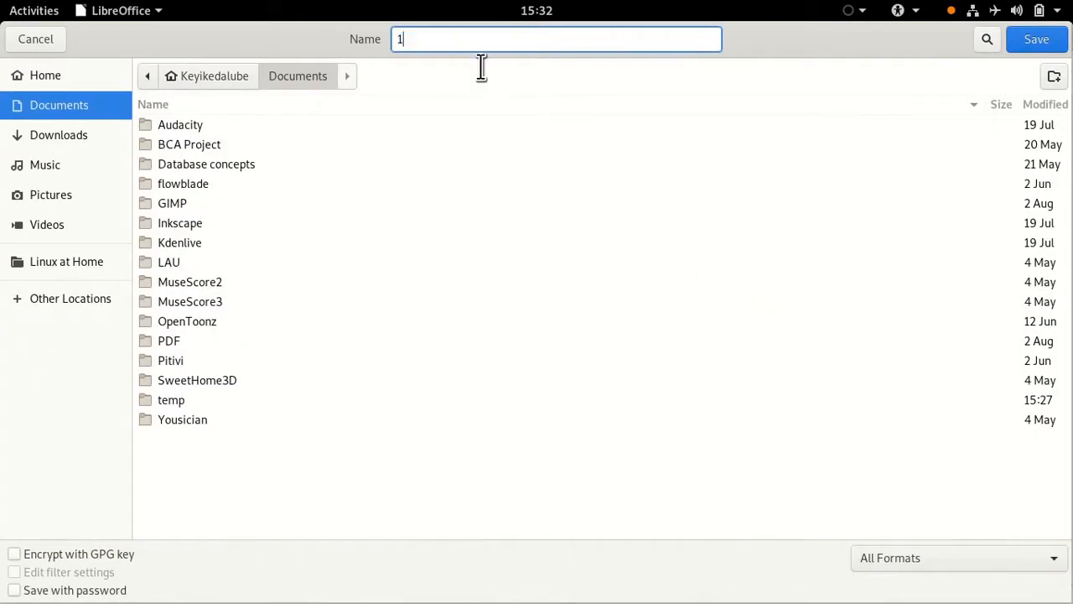
{"action": "type", "text": ".docx"}
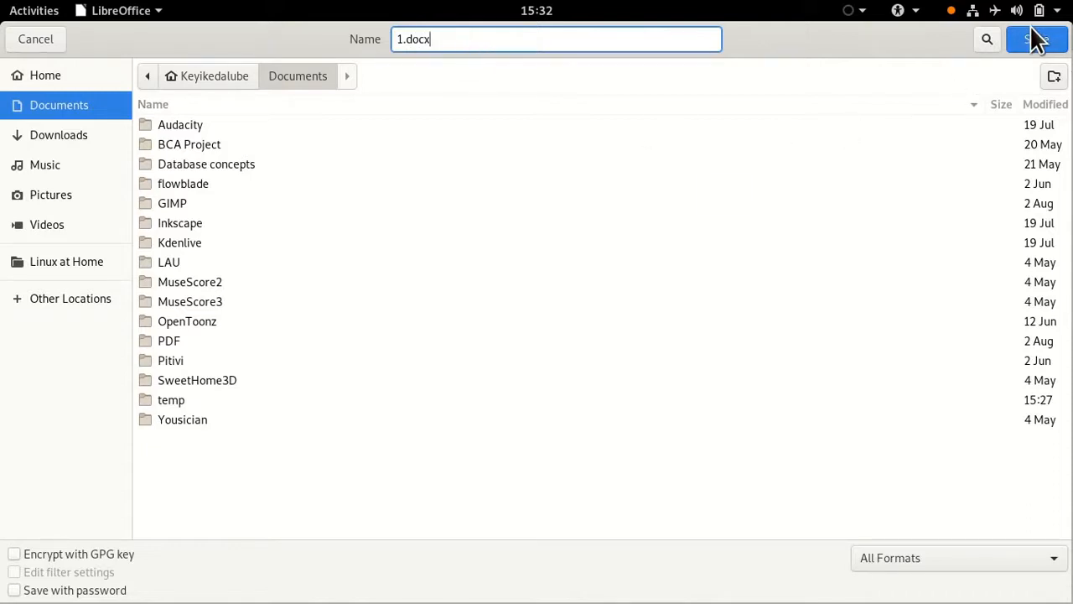
{"action": "left_click", "coordinate": [1036, 39]}
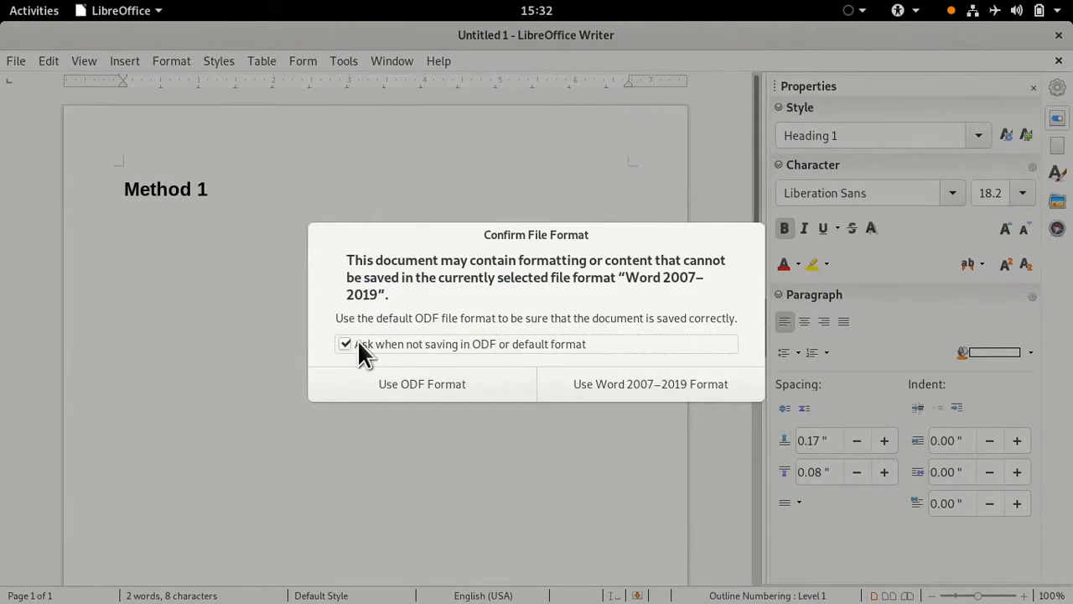
Turn off non-ODF format prompts, keep Word 2007–2019 format, and check 1.docx in Documents.
{"action": "left_click", "coordinate": [345, 344]}
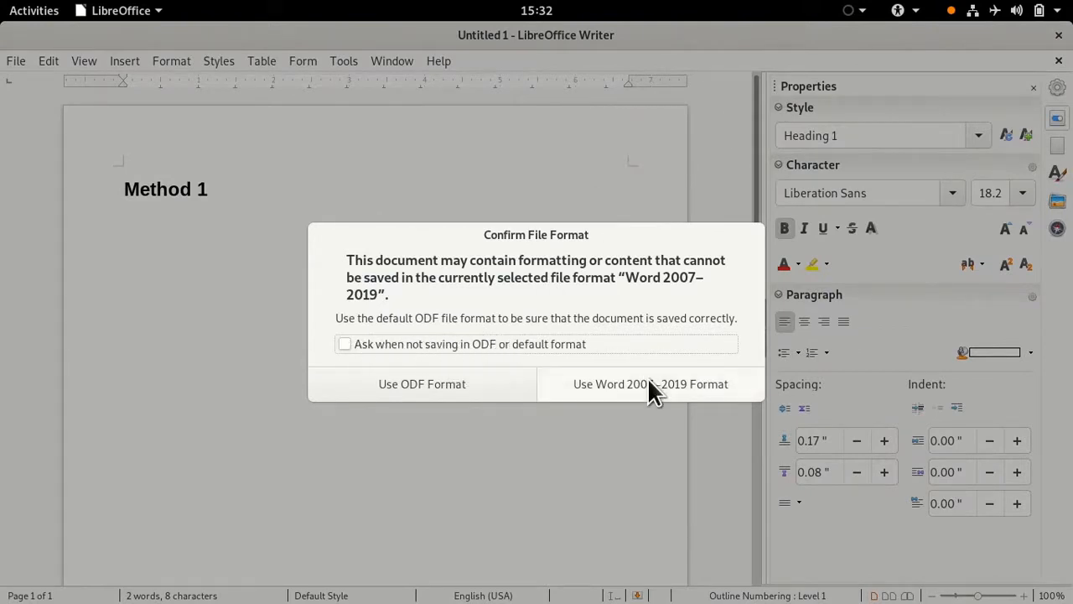
{"action": "left_click", "coordinate": [650, 383]}
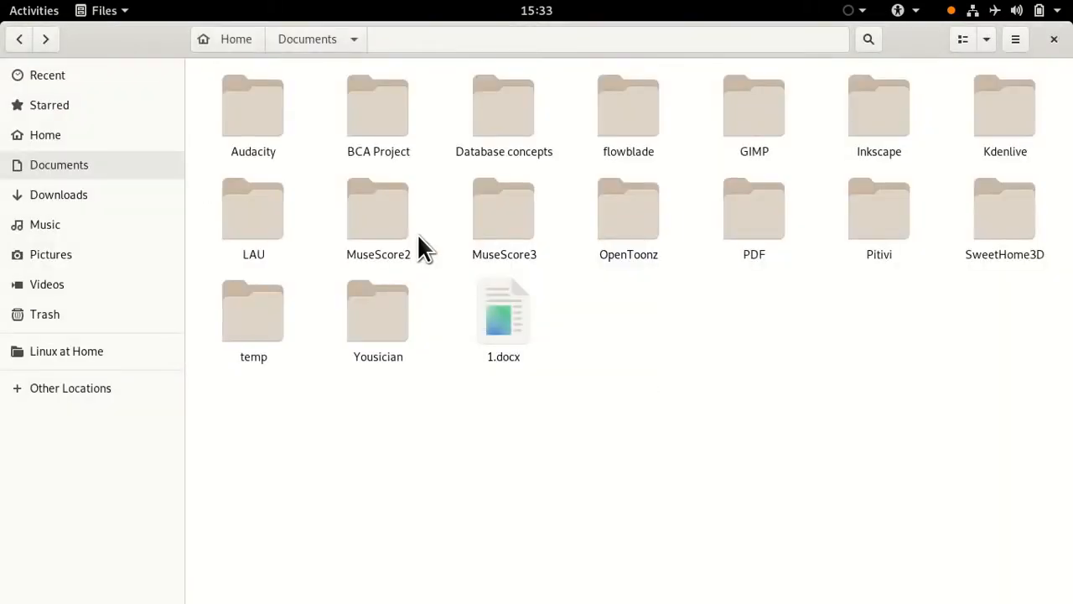
{"action": "left_click", "coordinate": [503, 314]}
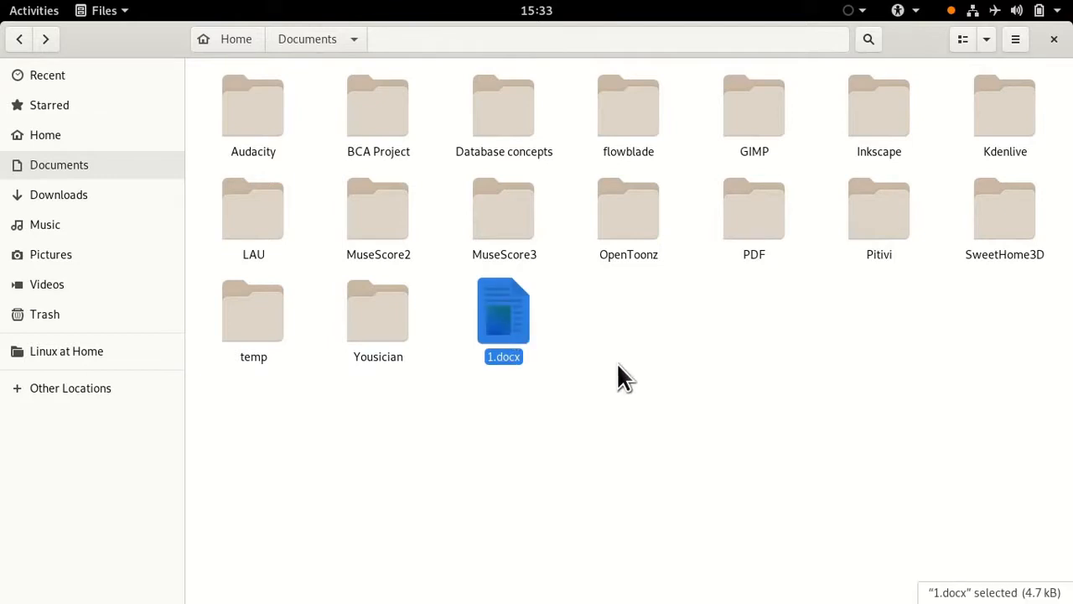
{"action": "double_click", "coordinate": [504, 311]}
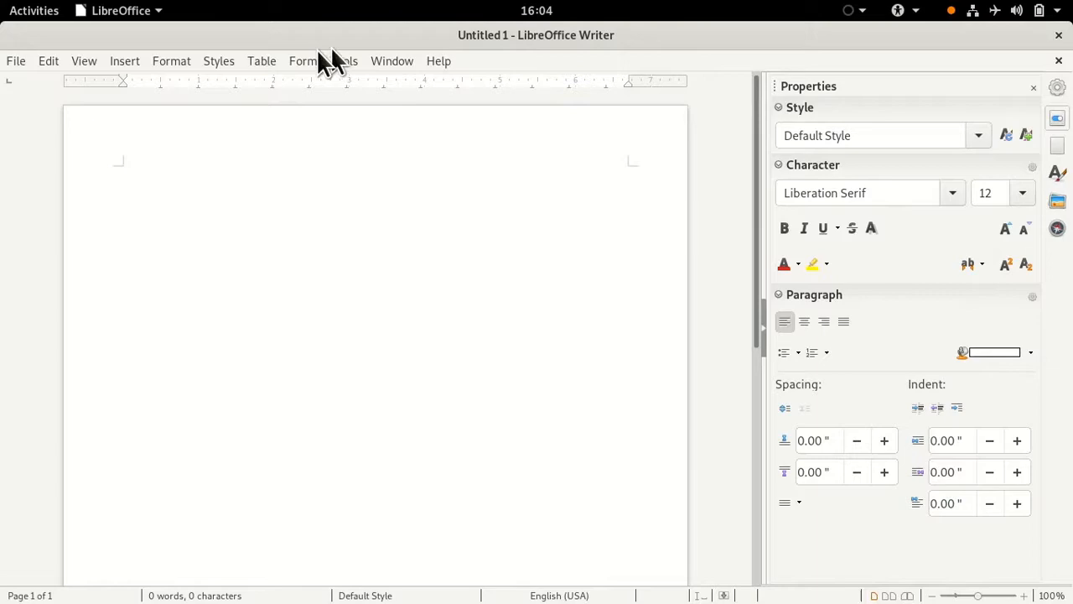
Open the Options window at Load/Save > General.
{"action": "left_click", "coordinate": [344, 60]}
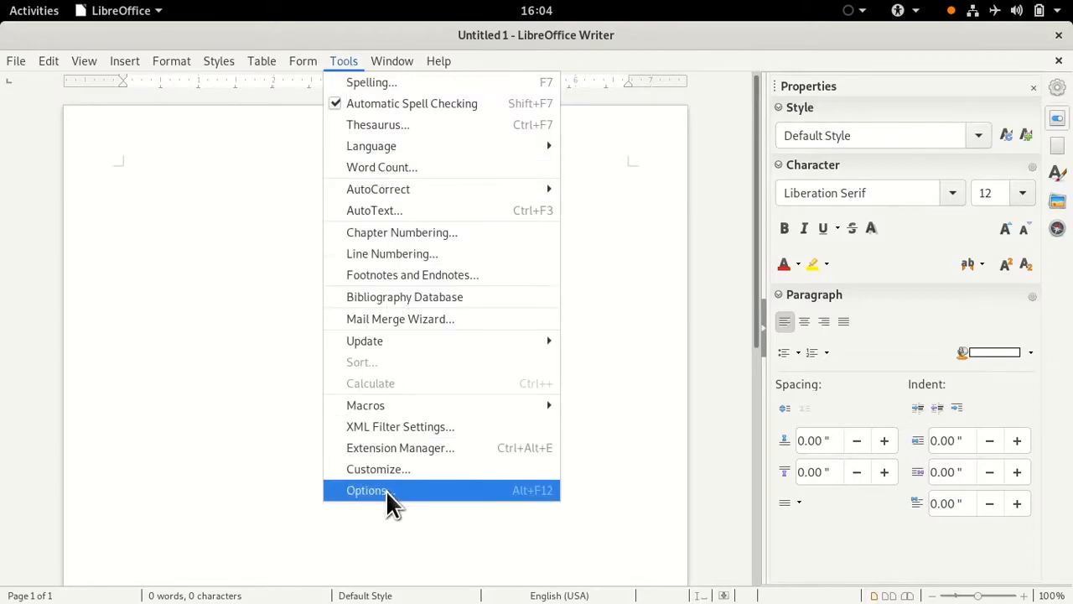
{"action": "left_click", "coordinate": [366, 490]}
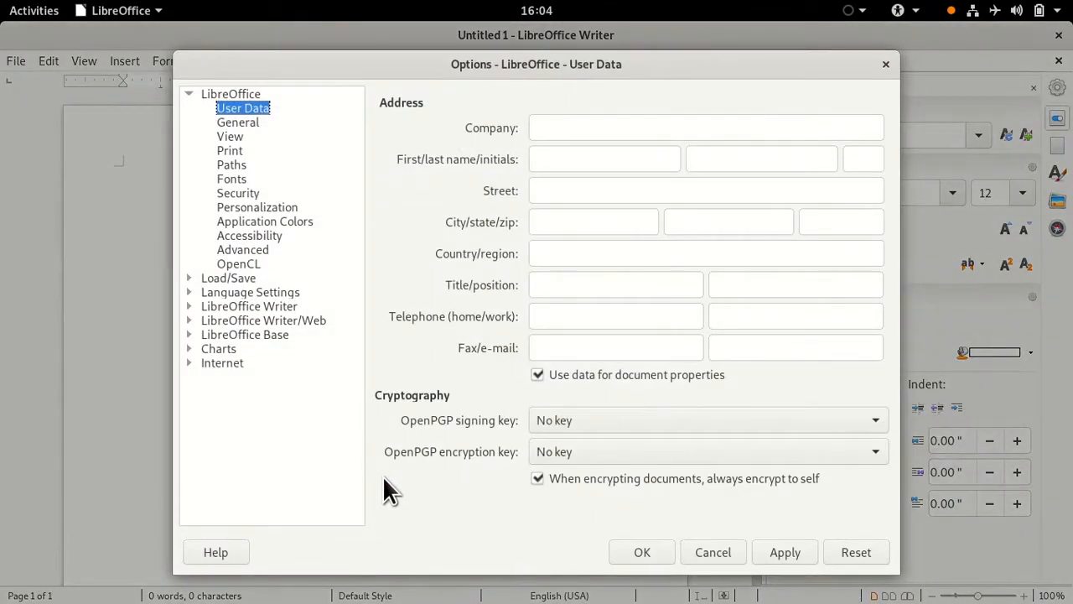
{"action": "left_click", "coordinate": [228, 278]}
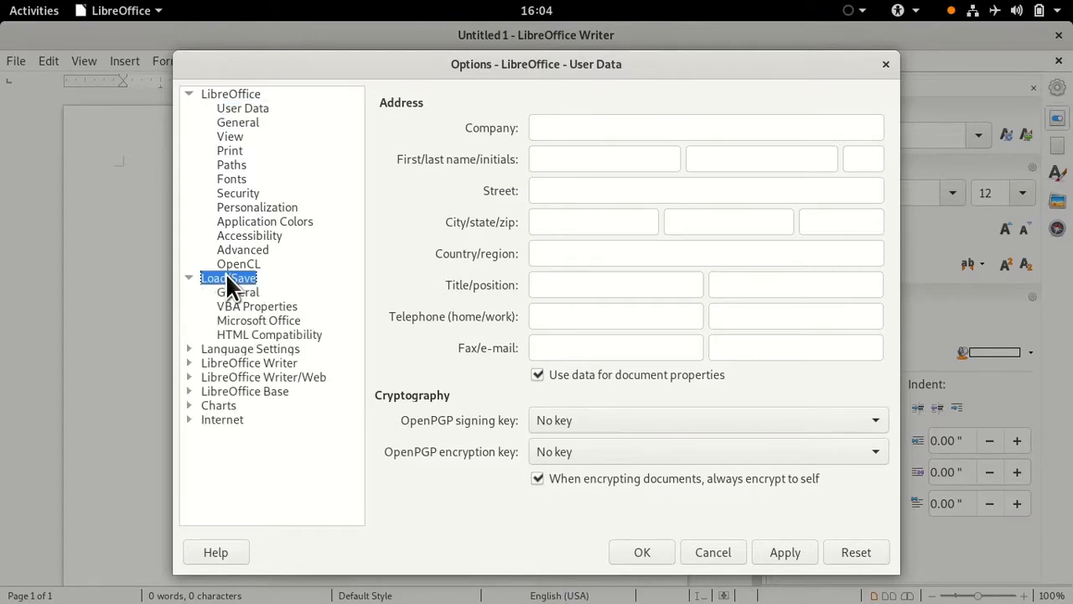
{"action": "left_click", "coordinate": [239, 292]}
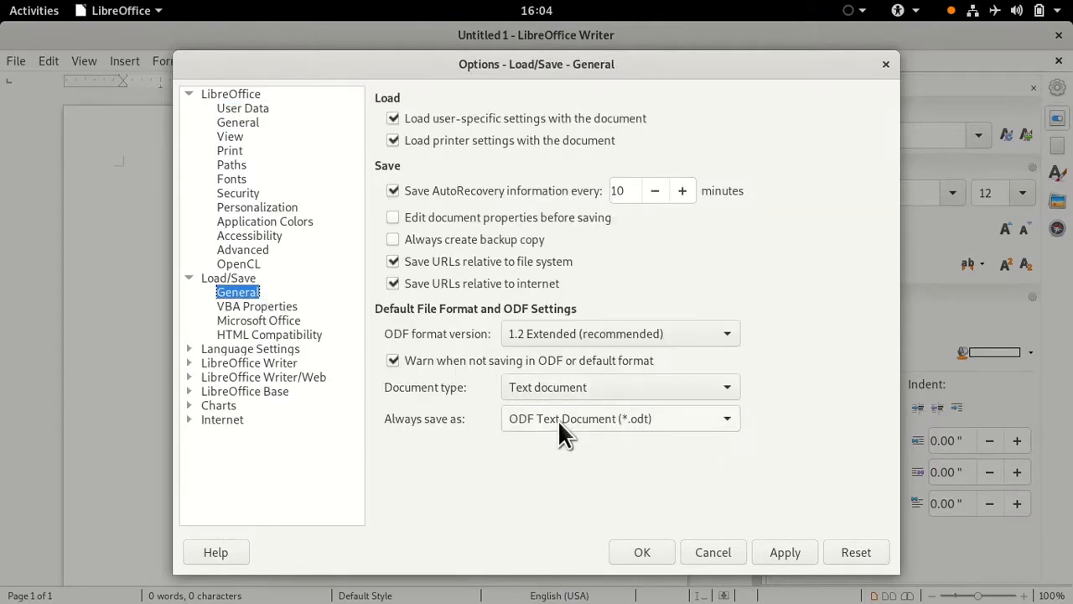
Always save as Word 2007–2019 (*.docx) with the non-ODF warning turned off.
{"action": "left_click", "coordinate": [726, 418]}
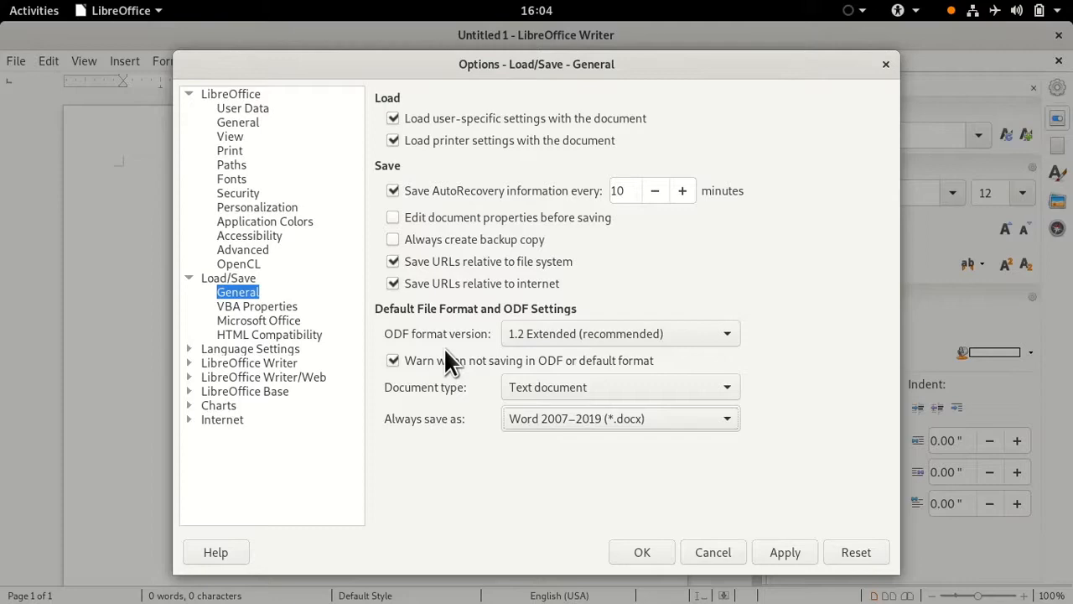
{"action": "left_click", "coordinate": [393, 360]}
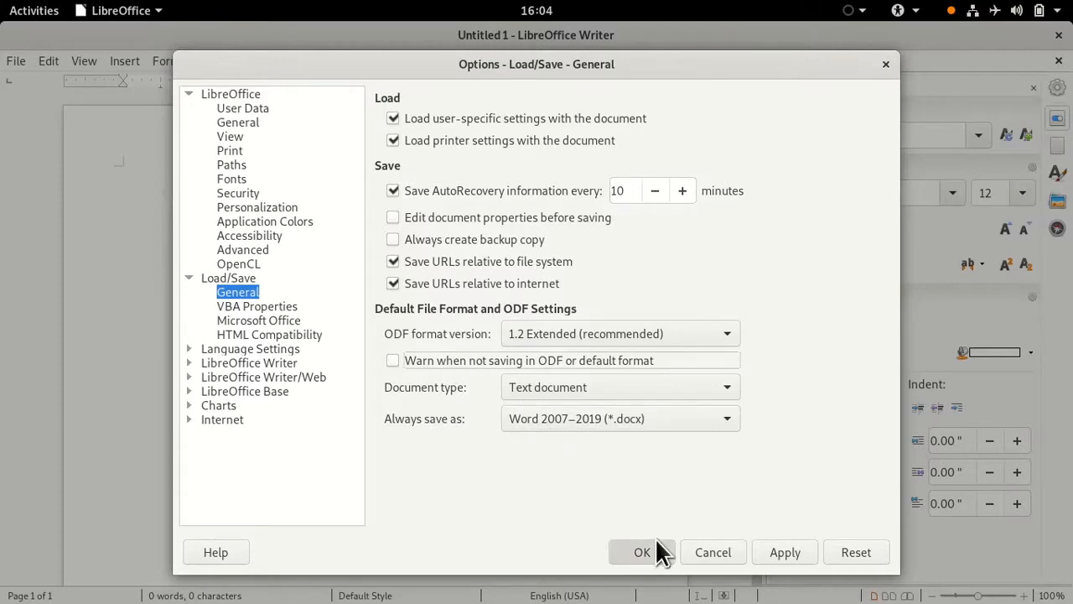
{"action": "left_click", "coordinate": [642, 552]}
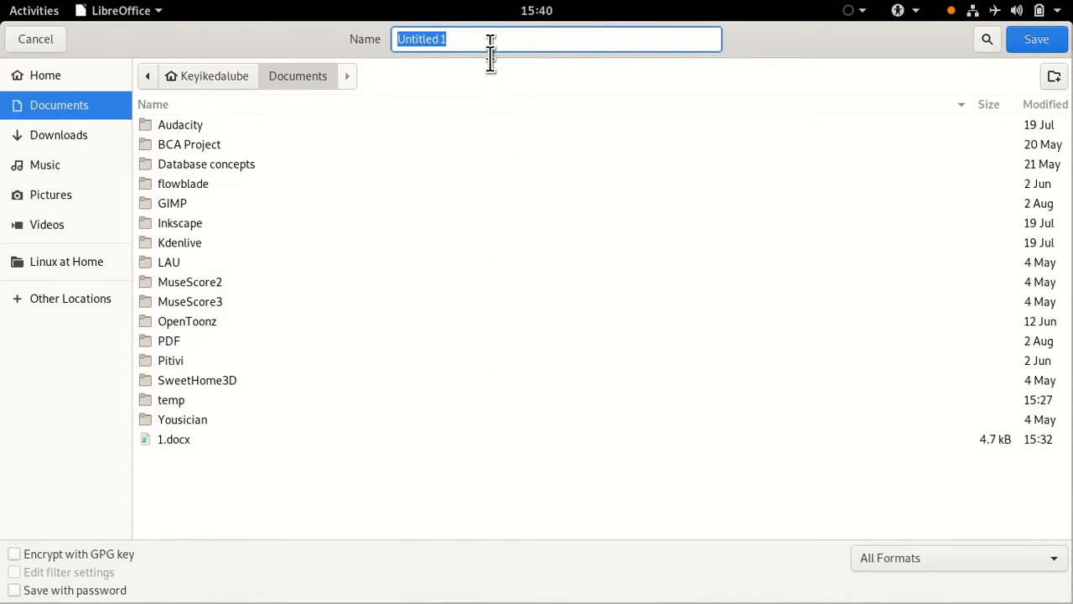
Save the new document as 2.docx in Documents and select it.
{"action": "type", "text": "2"}
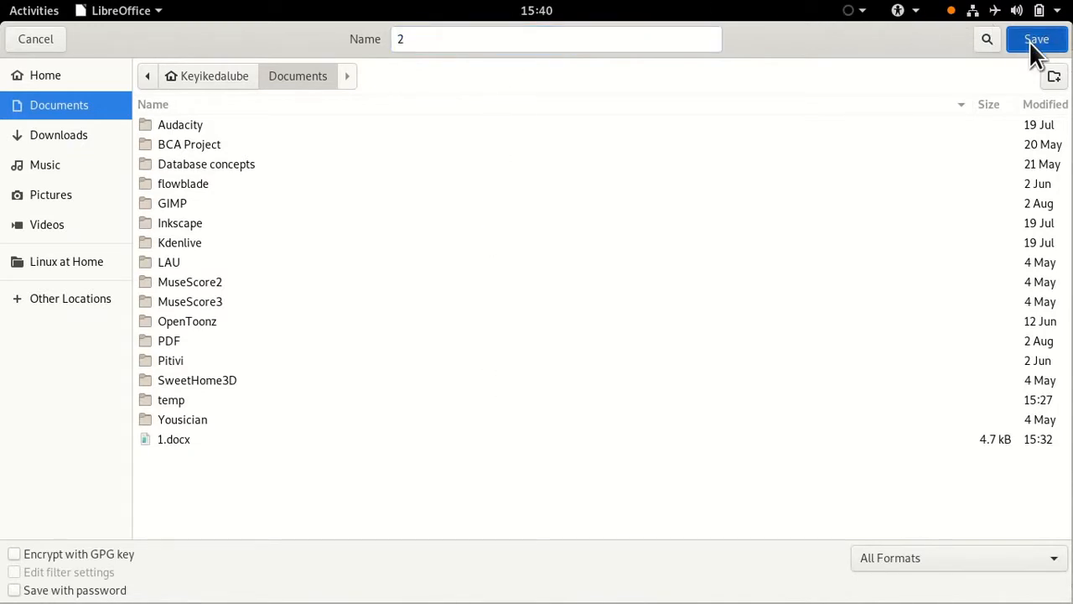
{"action": "left_click", "coordinate": [1037, 39]}
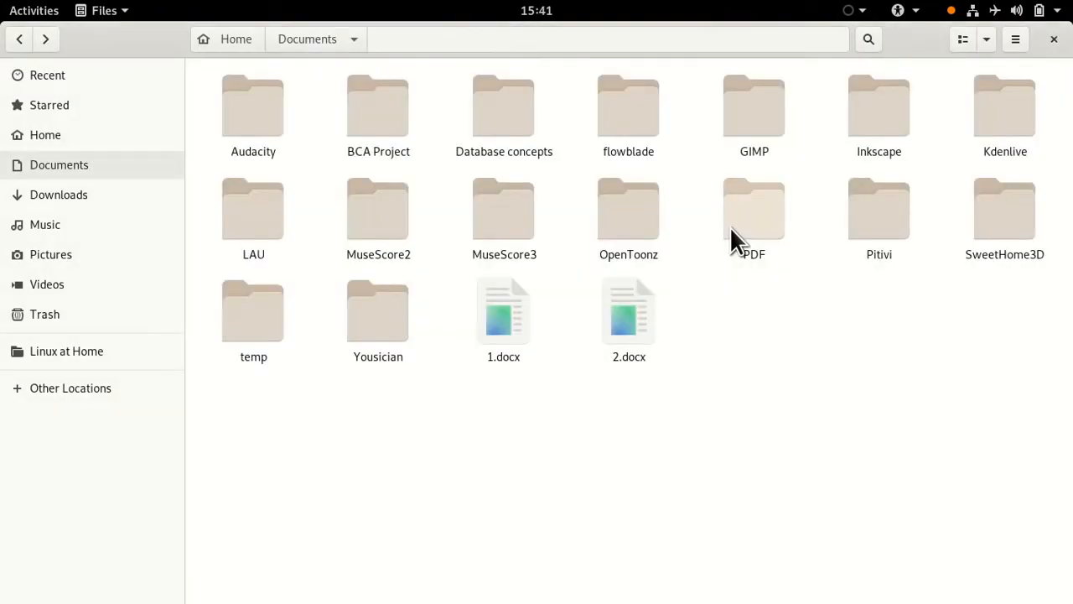
{"action": "left_click", "coordinate": [629, 314]}
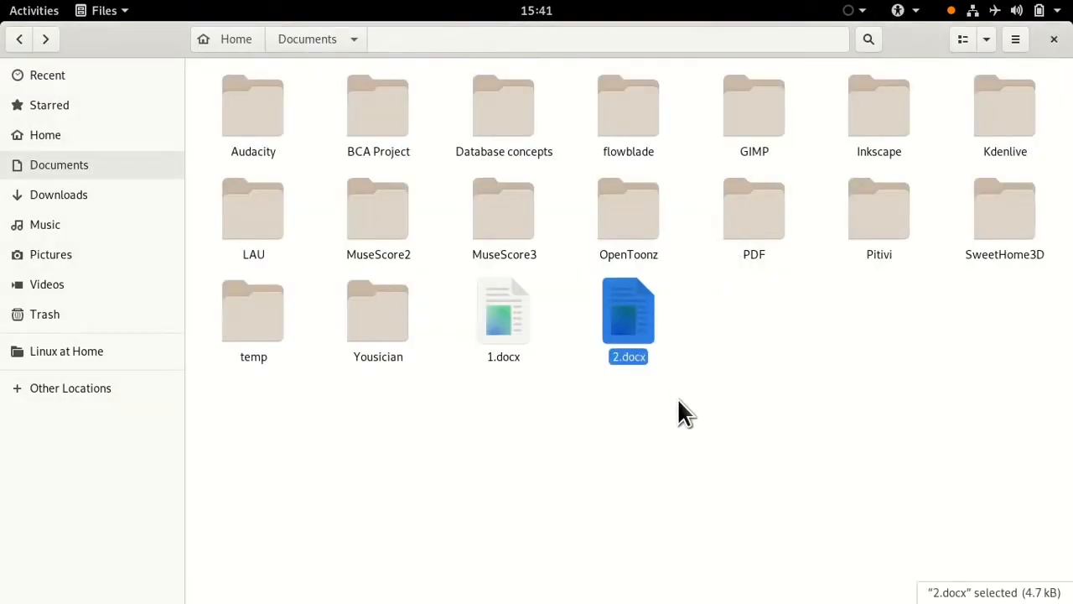